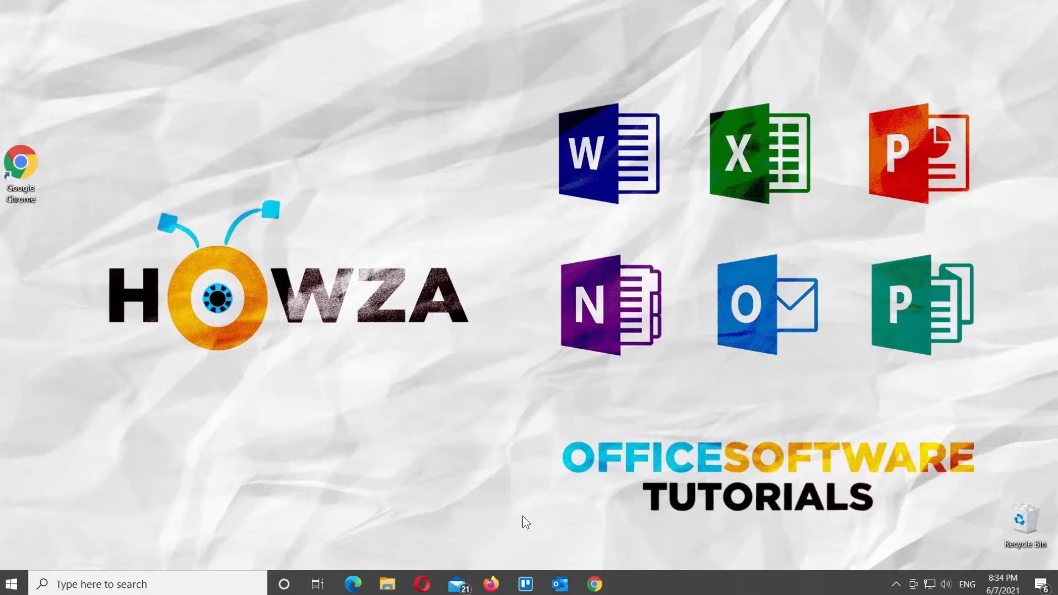
pyautogui.moveTo(570, 563)
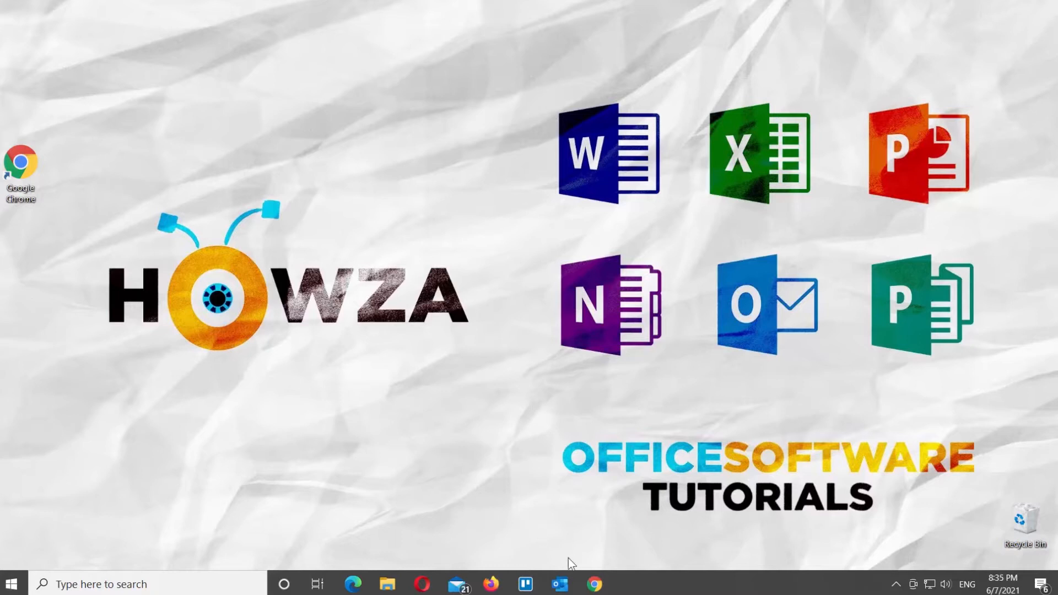
# In the Chrome Slides file, give the first sentence of the text a green highlight
pyautogui.click(592, 583)
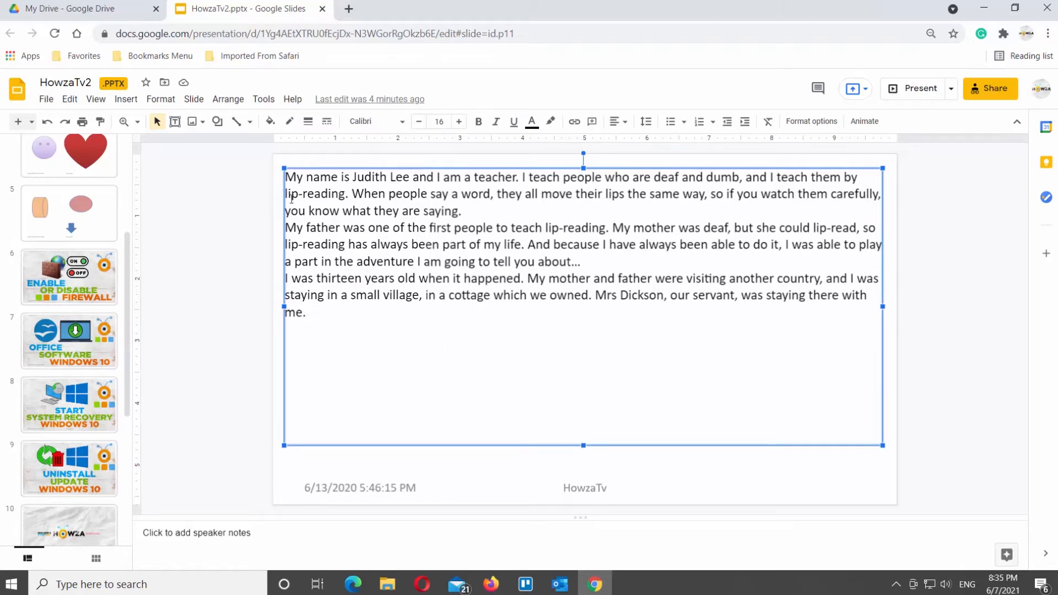
pyautogui.moveTo(285, 177); pyautogui.dragTo(513, 177)
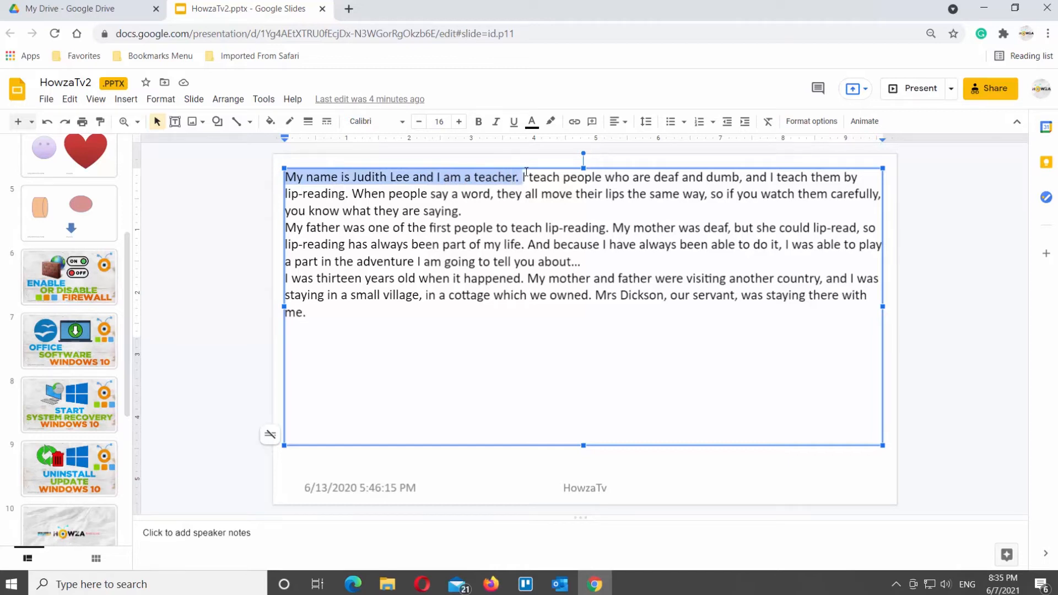
pyautogui.moveTo(525, 156)
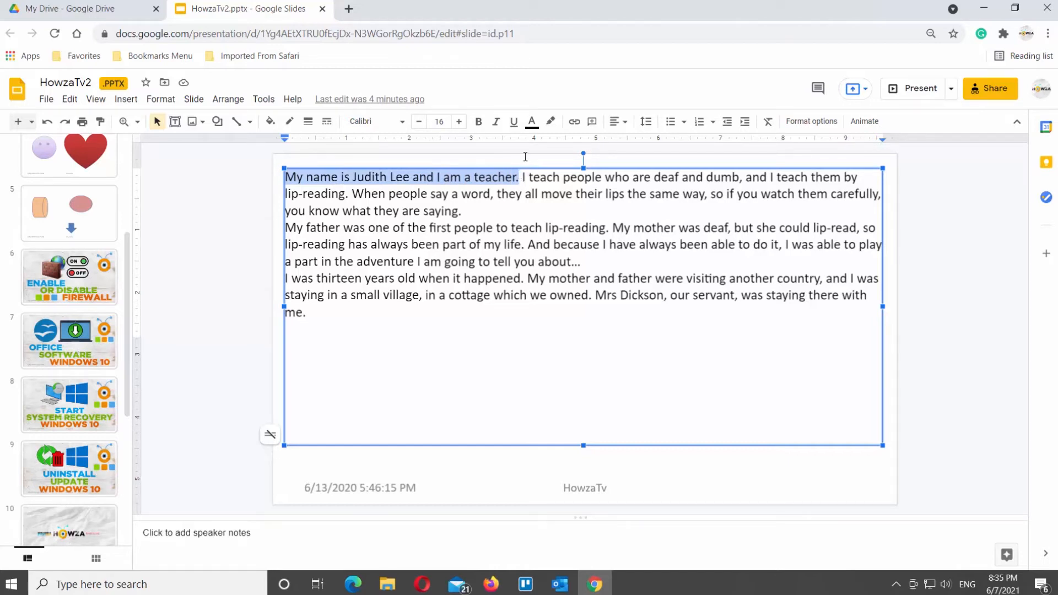
pyautogui.click(550, 121)
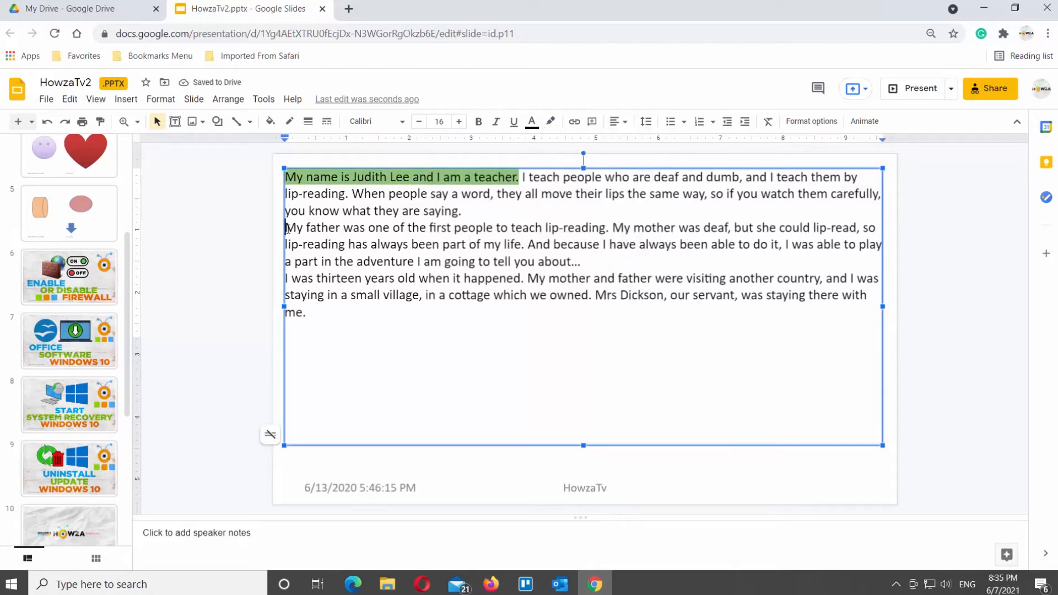
# Highlight 'My father was one of the first people to teach lip-reading.' in blue
pyautogui.moveTo(286, 228); pyautogui.dragTo(609, 228)
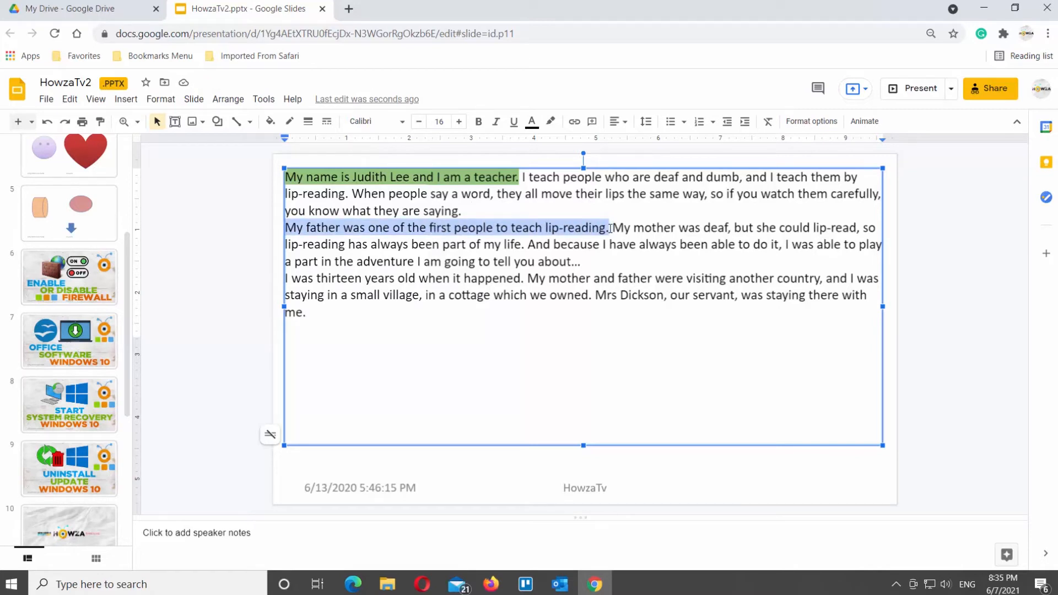
pyautogui.click(550, 122)
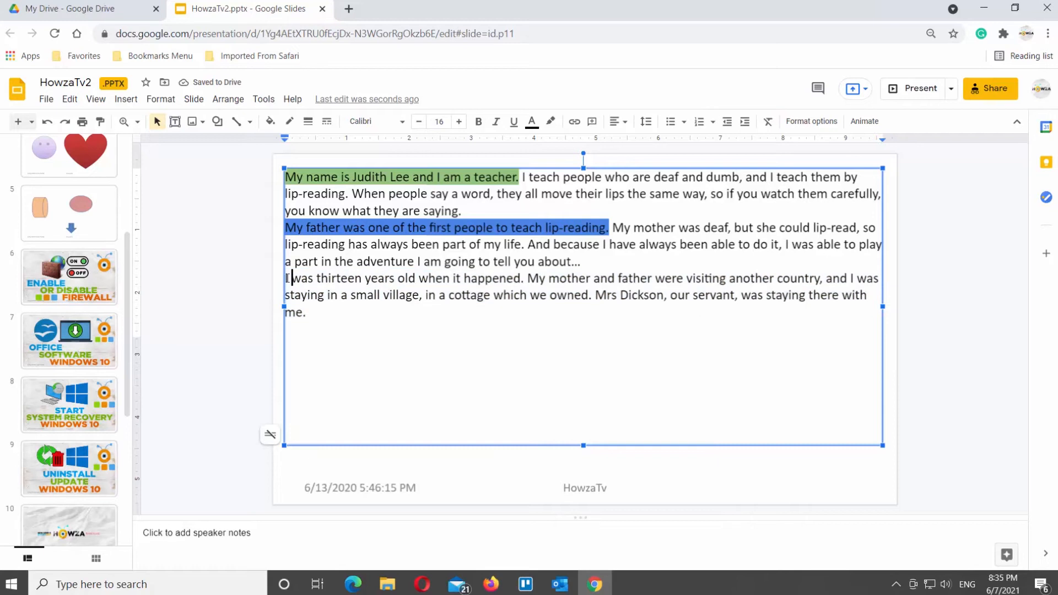
# Give the word 'thirteen' a custom #427633 dark green highlight
pyautogui.doubleClick(340, 278)
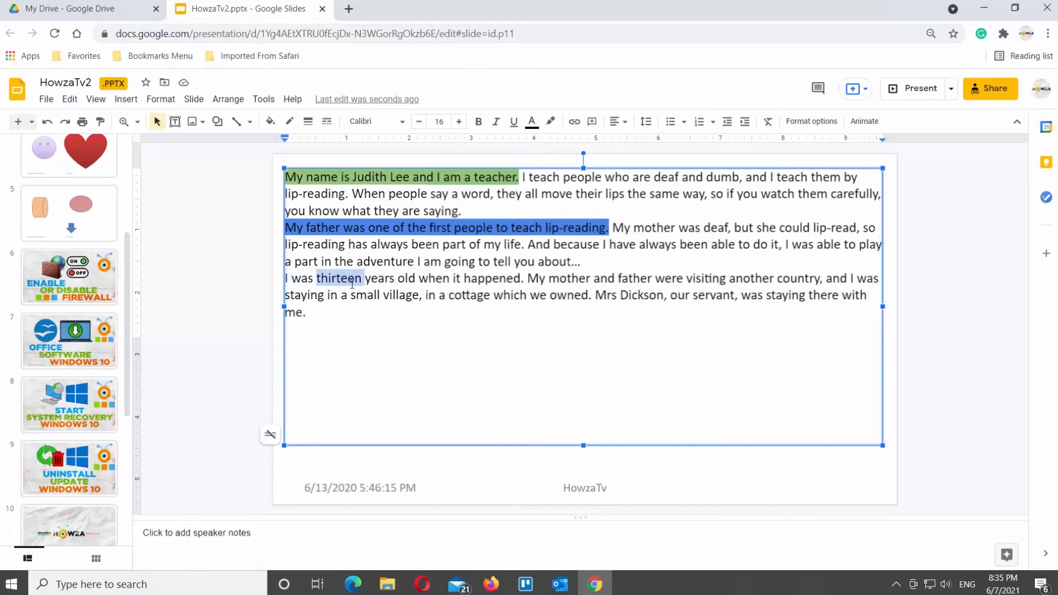
pyautogui.click(549, 121)
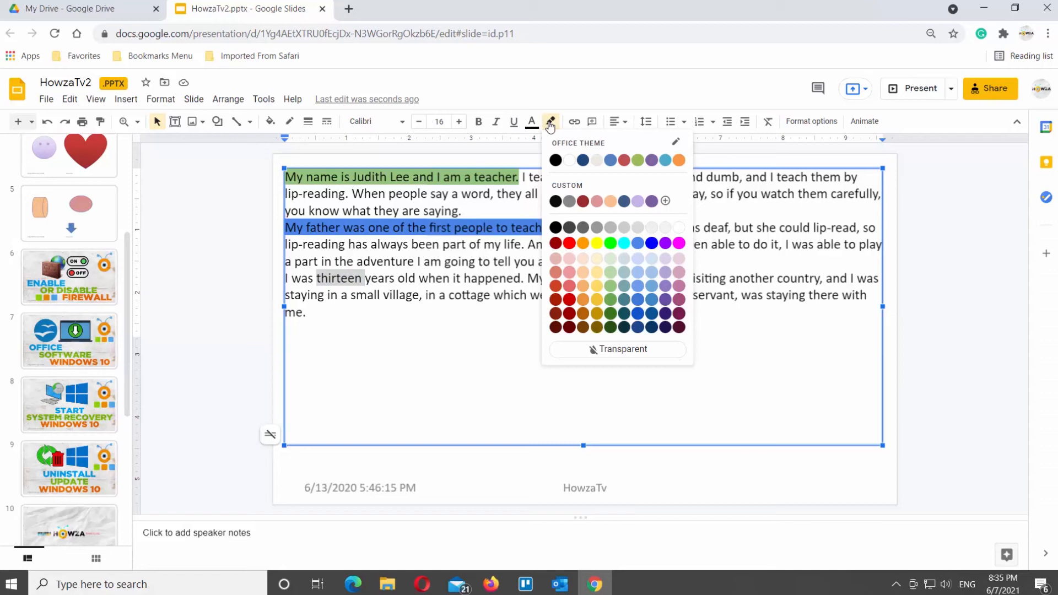
pyautogui.click(664, 201)
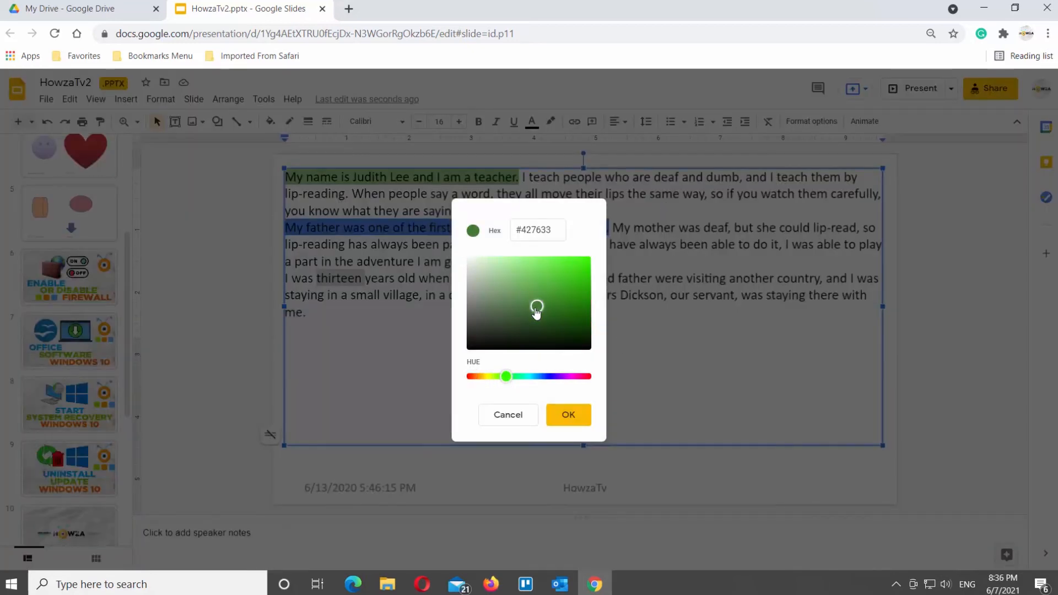
pyautogui.click(567, 414)
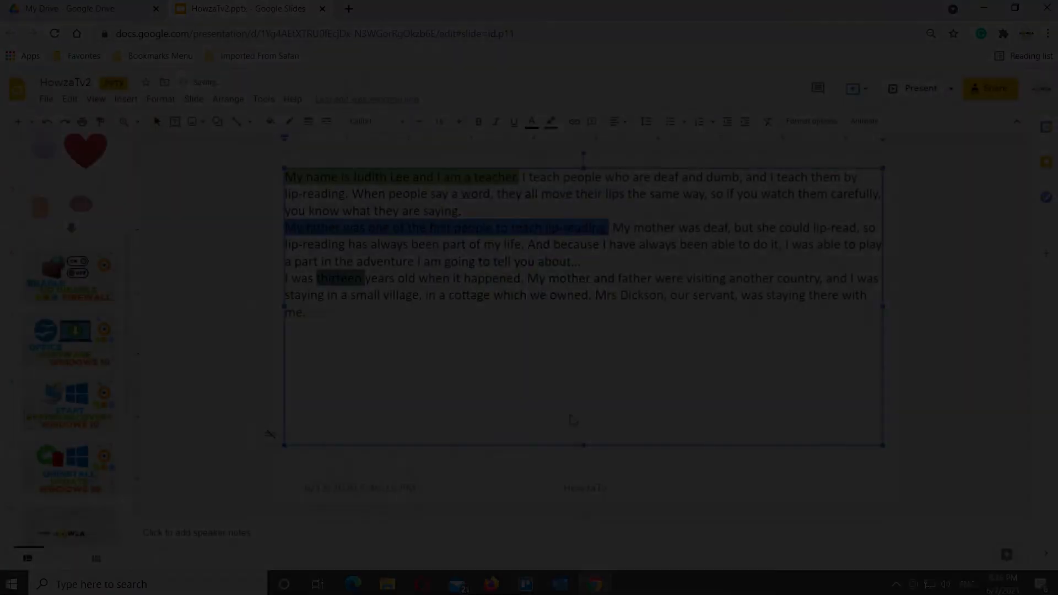